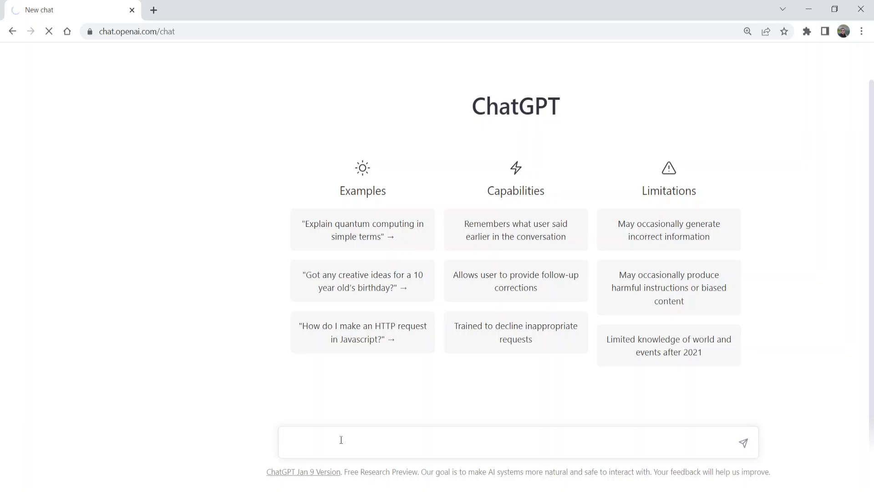
{"action": "mouse_move", "coordinate": [469, 296]}
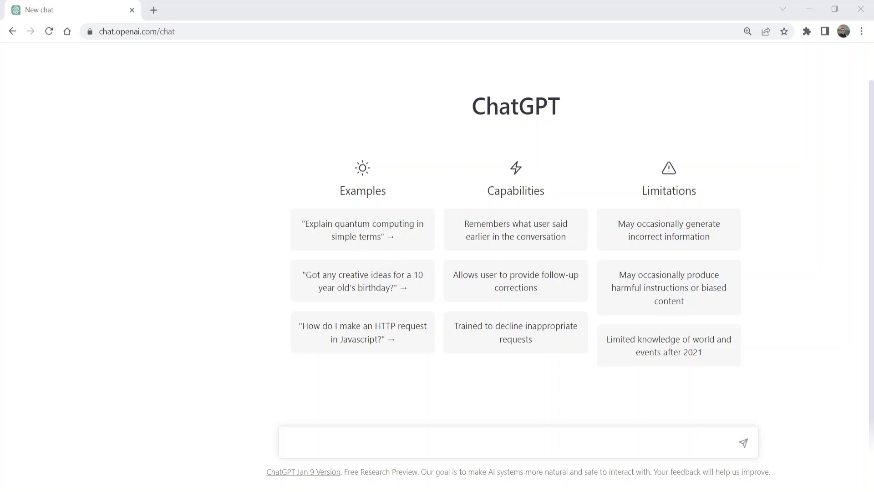
Send ChatGPT 'Can you provide me two research papers about "computer security" ?'.
{"action": "left_click", "coordinate": [362, 441]}
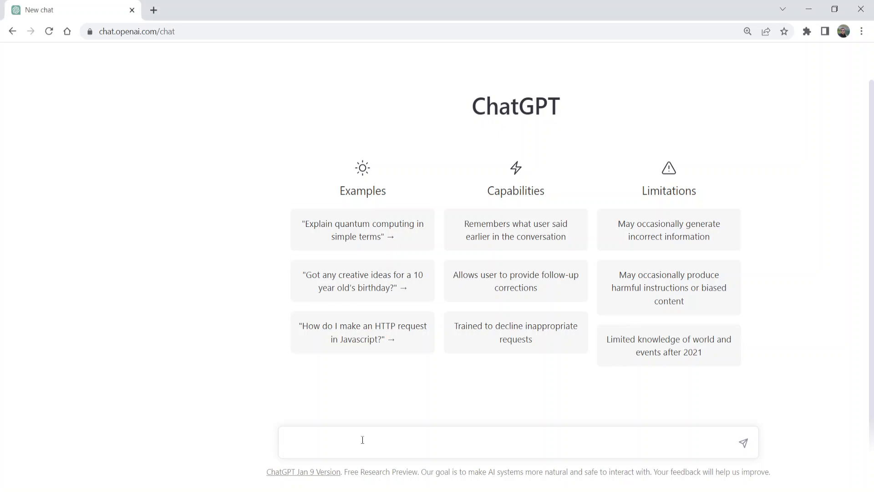
{"action": "left_click", "coordinate": [362, 440]}
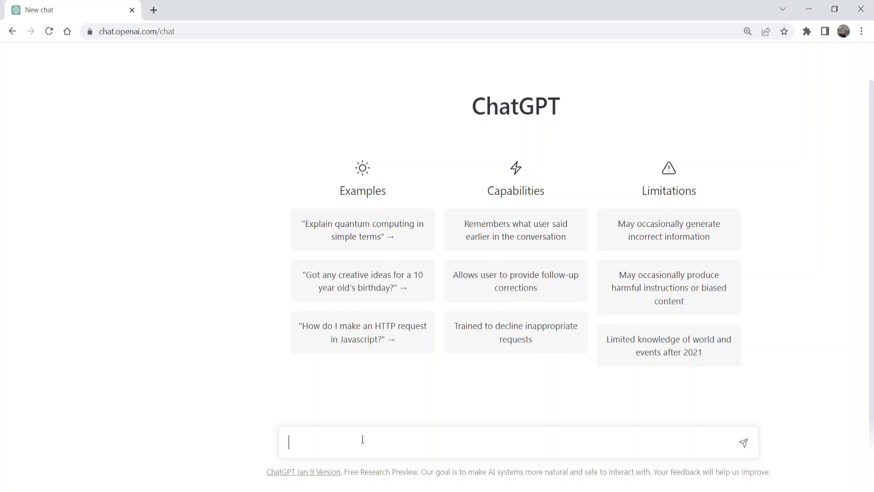
{"action": "type", "text": "Can"}
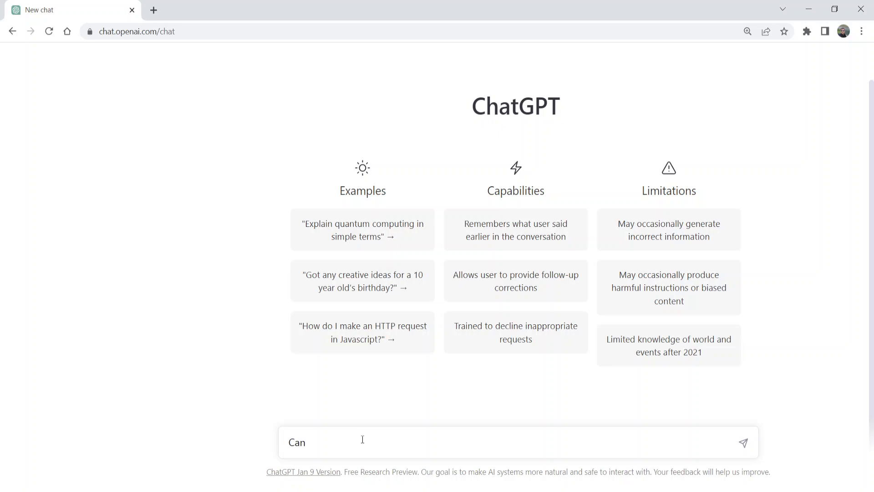
{"action": "type", "text": "you prov"}
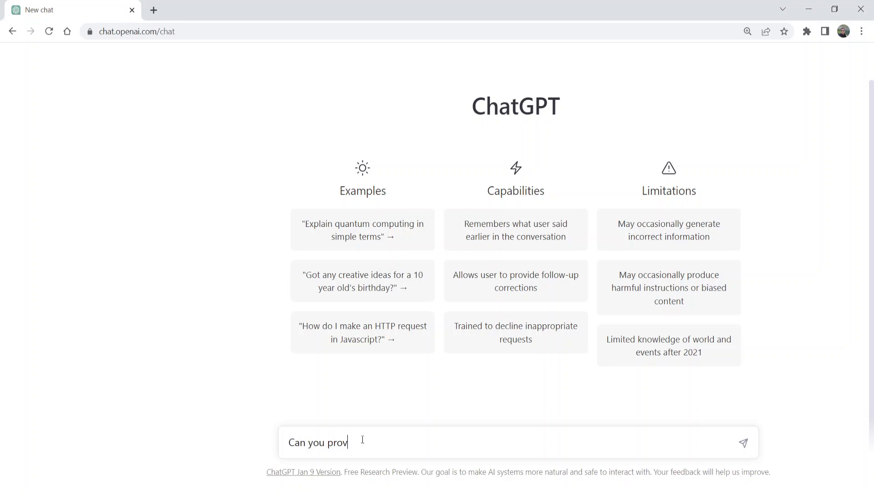
{"action": "type", "text": "ide"}
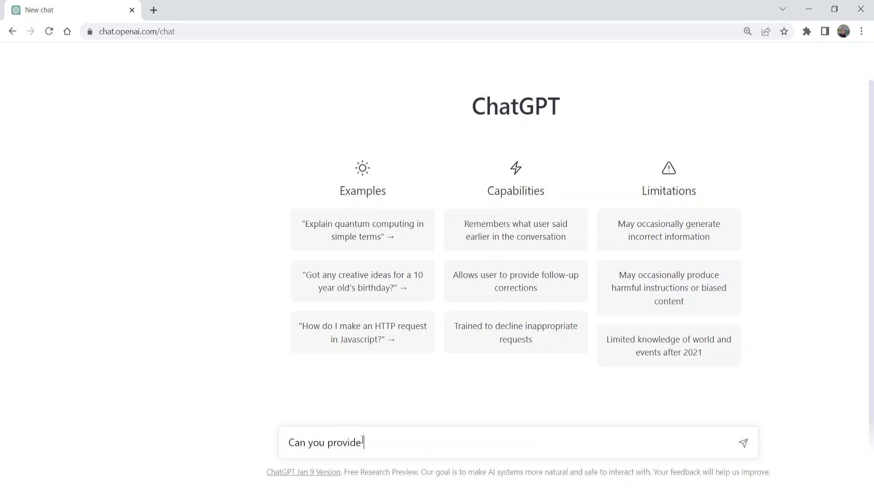
{"action": "type", "text": "me two"}
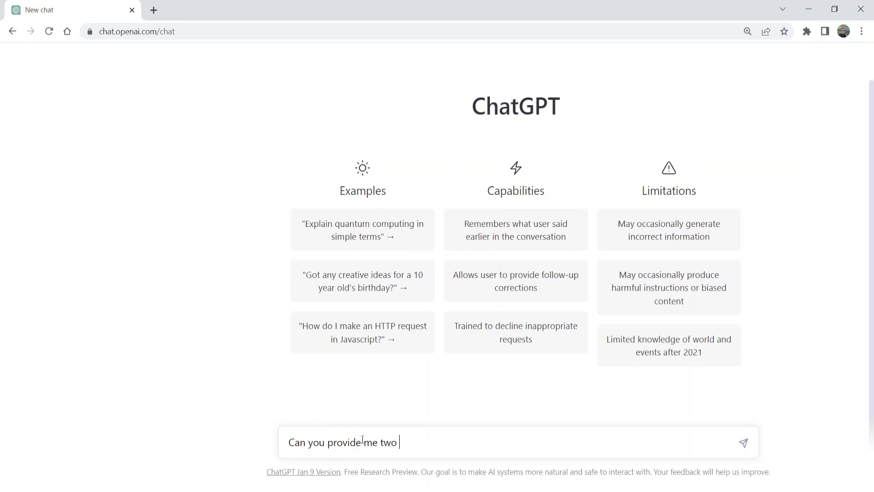
{"action": "type", "text": "research paper"}
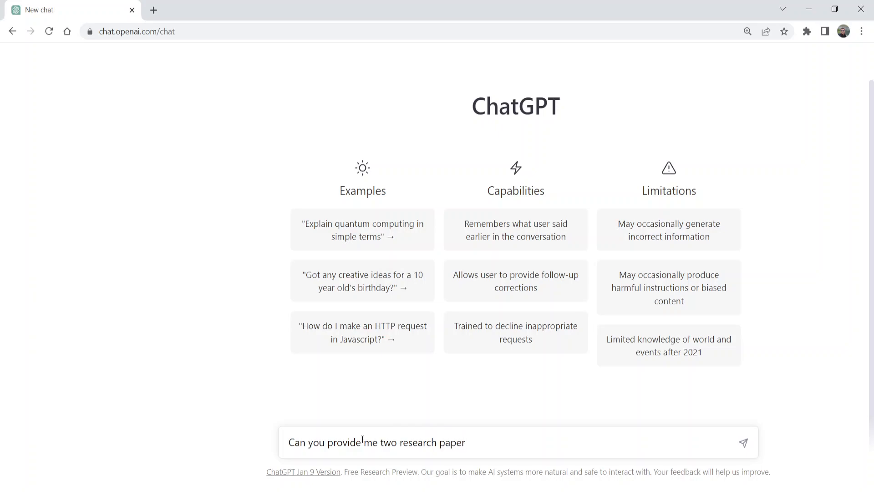
{"action": "type", "text": "s about"}
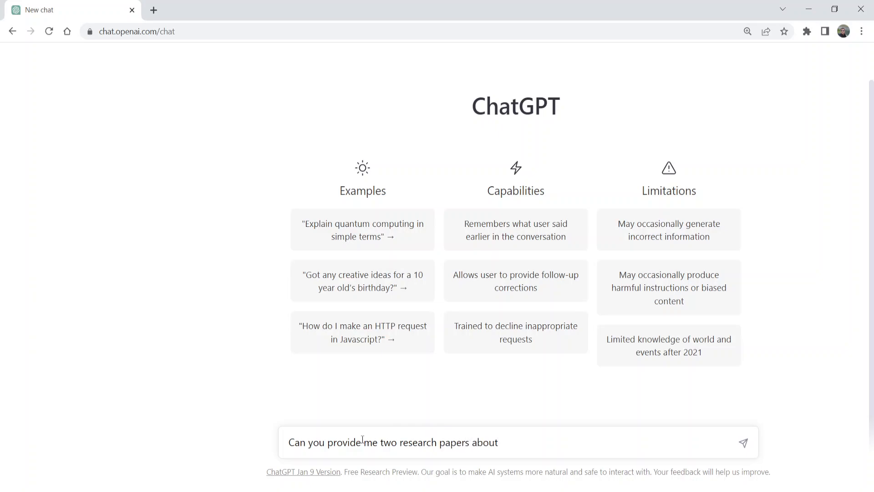
{"action": "type", "text": "\""}
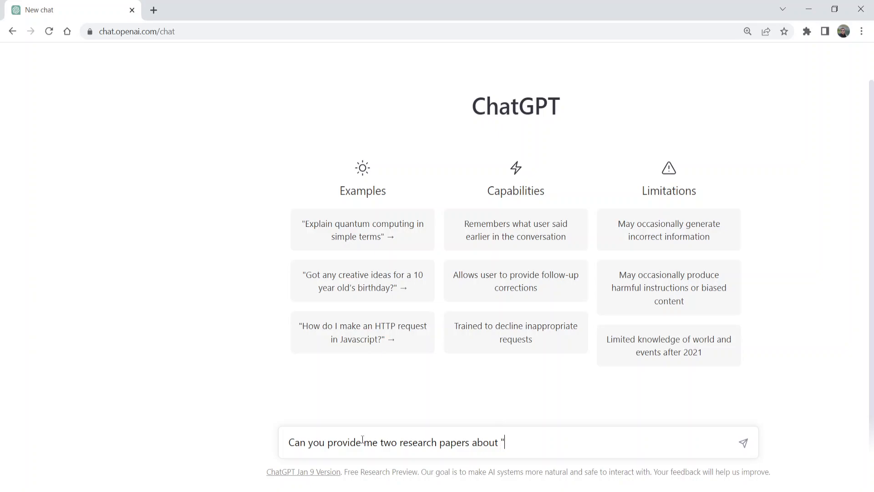
{"action": "type", "text": "computer s"}
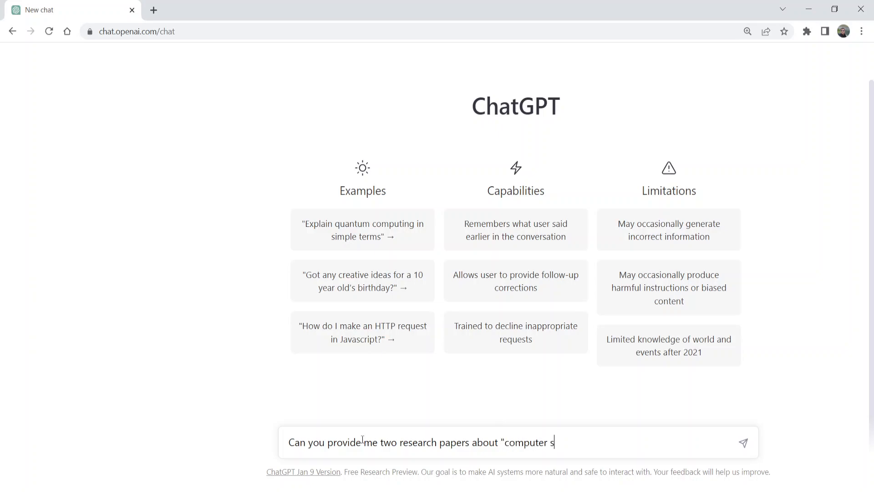
{"action": "type", "text": "ecurity\""}
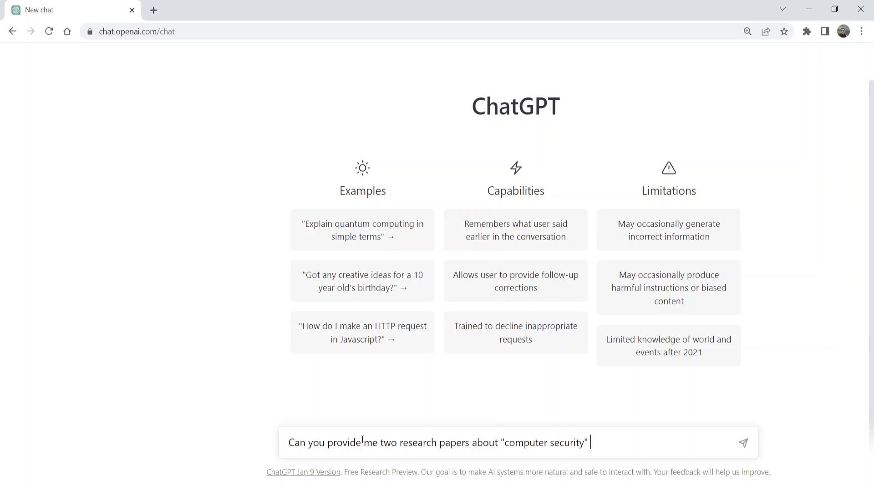
{"action": "type", "text": "?"}
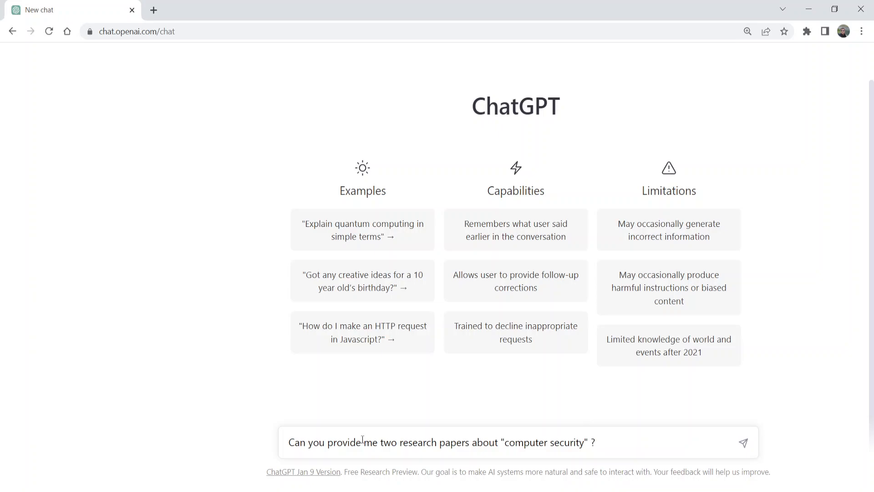
{"action": "left_click", "coordinate": [743, 443]}
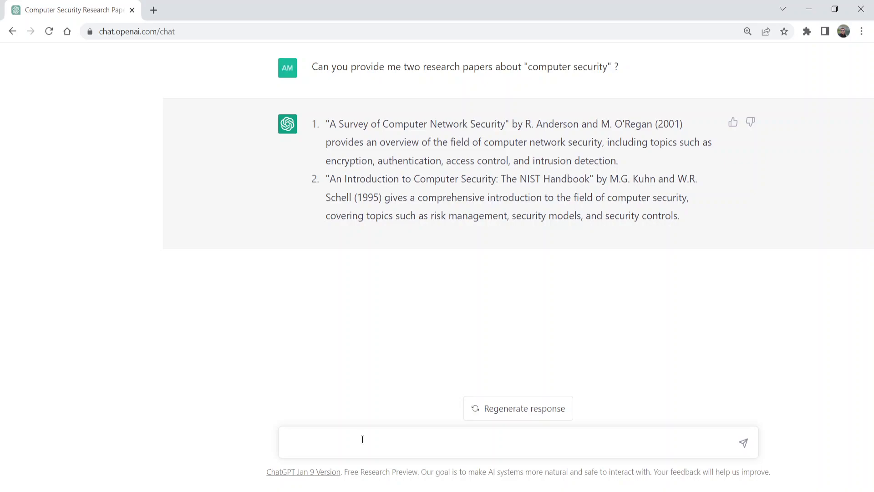
{"action": "left_click", "coordinate": [363, 443]}
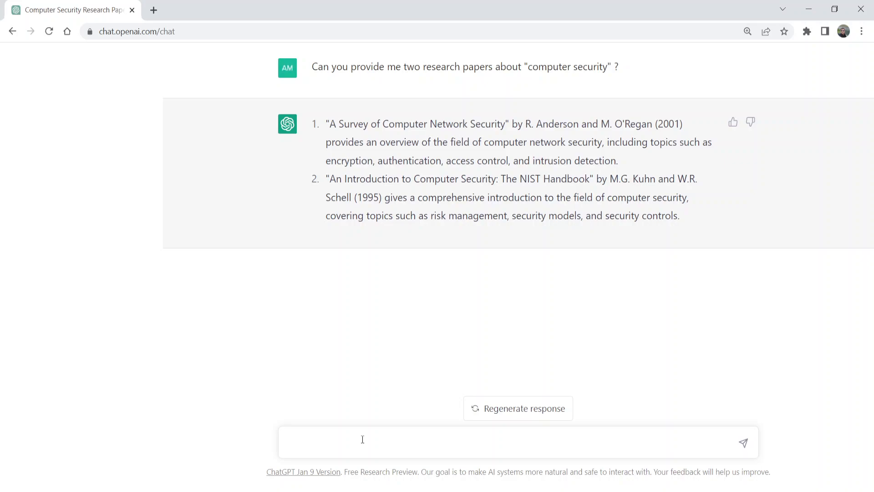
Send 'can you give the summaries of these research papers ?' after correcting 'summaries'.
{"action": "type", "text": "can you give the s"}
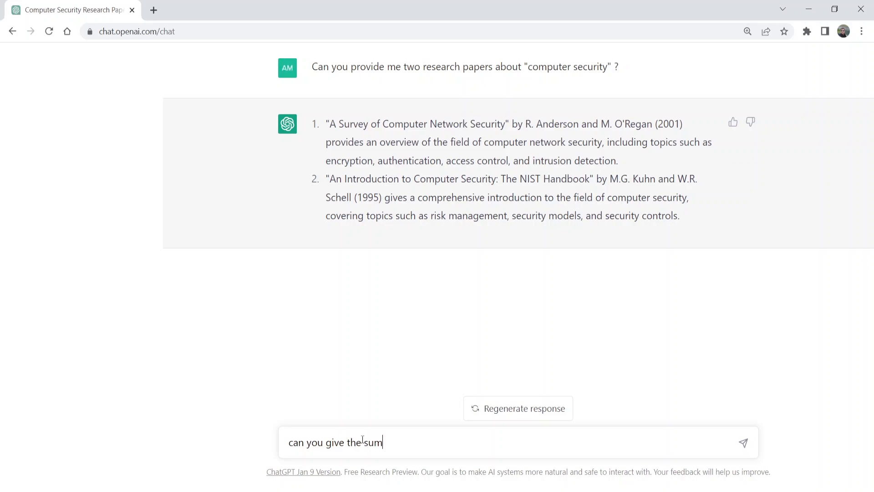
{"action": "type", "text": "umaries of these re"}
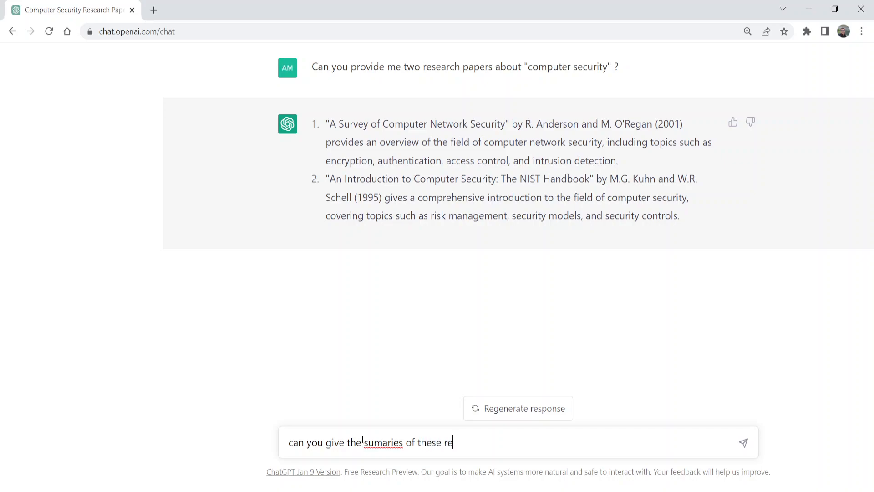
{"action": "type", "text": "search papers"}
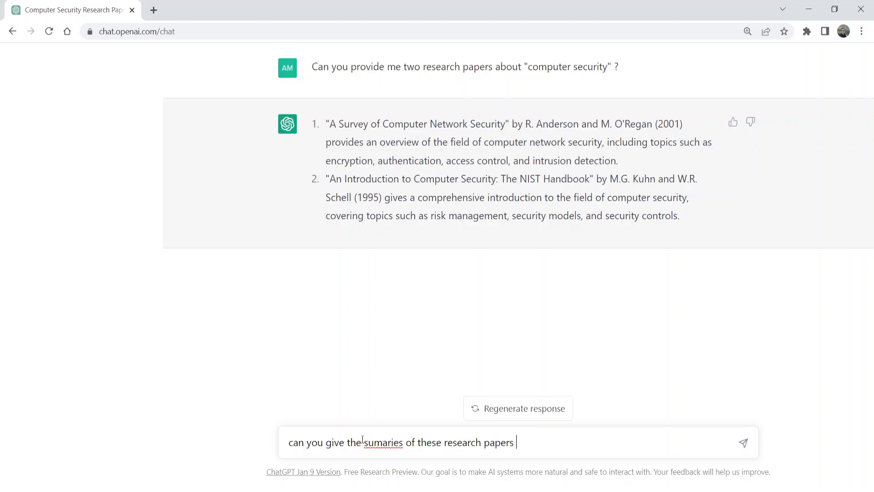
{"action": "type", "text": "?"}
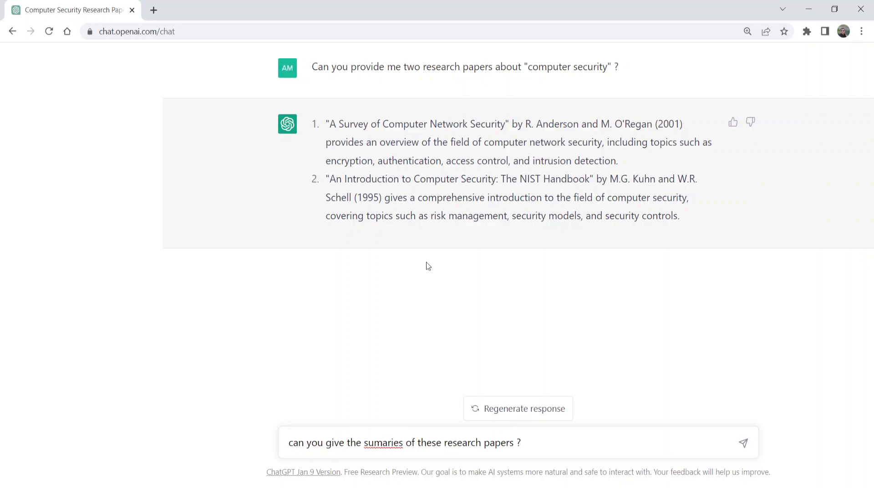
{"action": "double_click", "coordinate": [383, 443]}
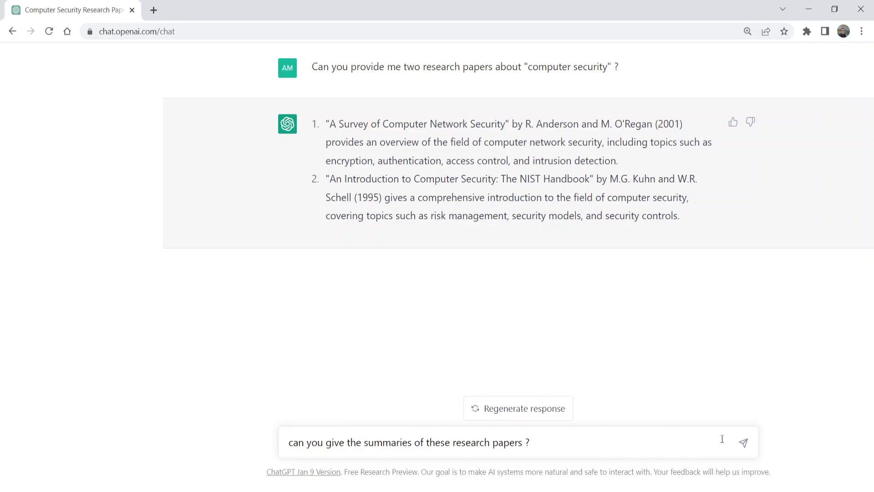
{"action": "left_click", "coordinate": [743, 442]}
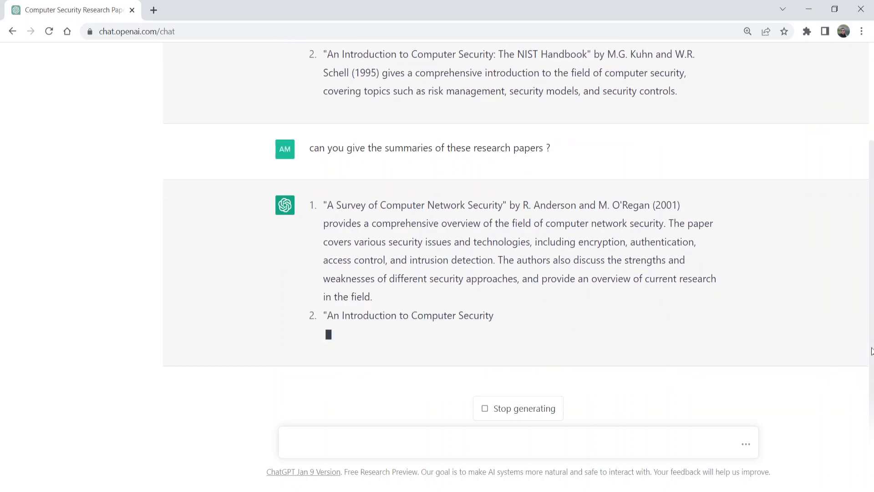
Read both paper summaries, highlight the second paper's title, and start a new message.
{"action": "scroll", "scroll_direction": "up", "scroll_amount": 3}
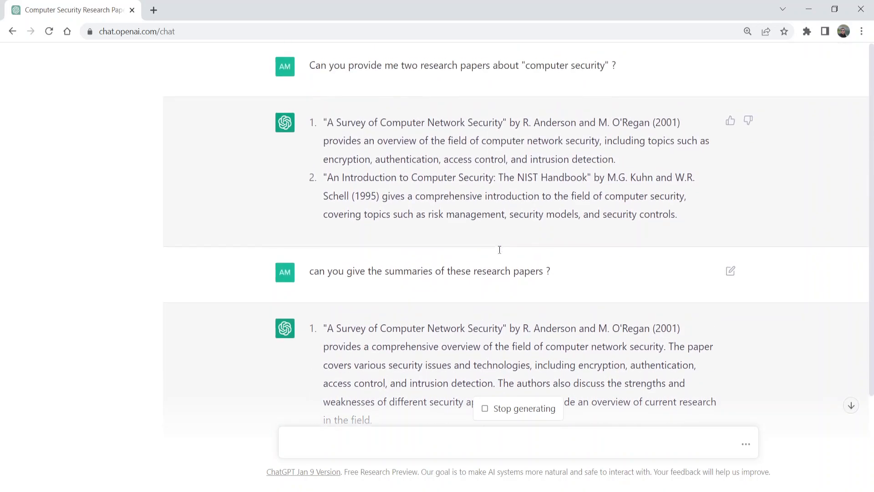
{"action": "scroll", "scroll_direction": "down", "scroll_amount": 3}
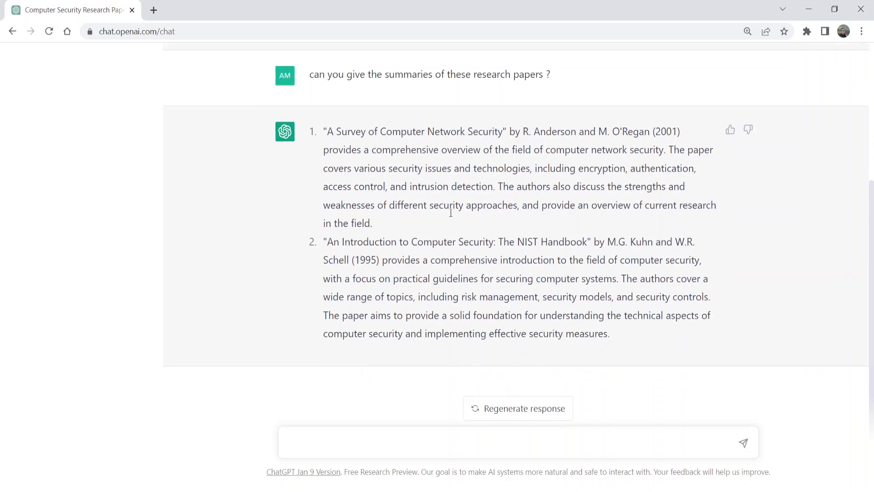
{"action": "mouse_move", "coordinate": [440, 242]}
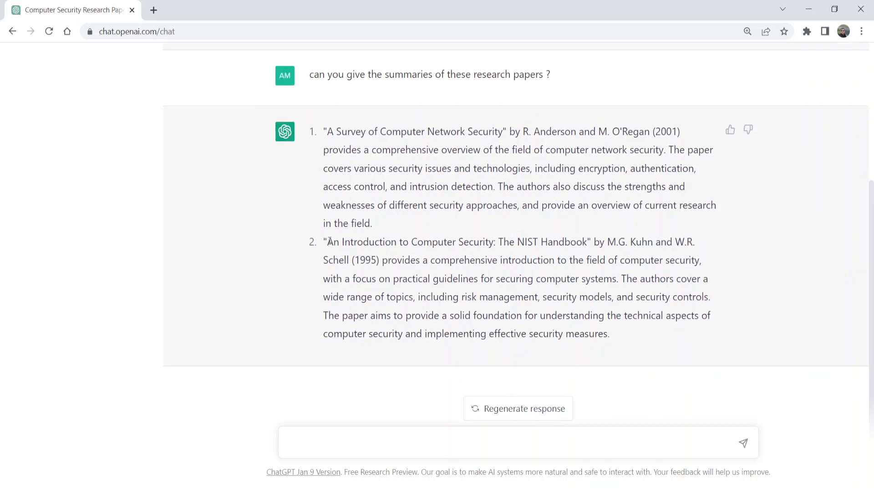
{"action": "left_click_drag", "start_coordinate": [328, 241], "coordinate": [591, 242]}
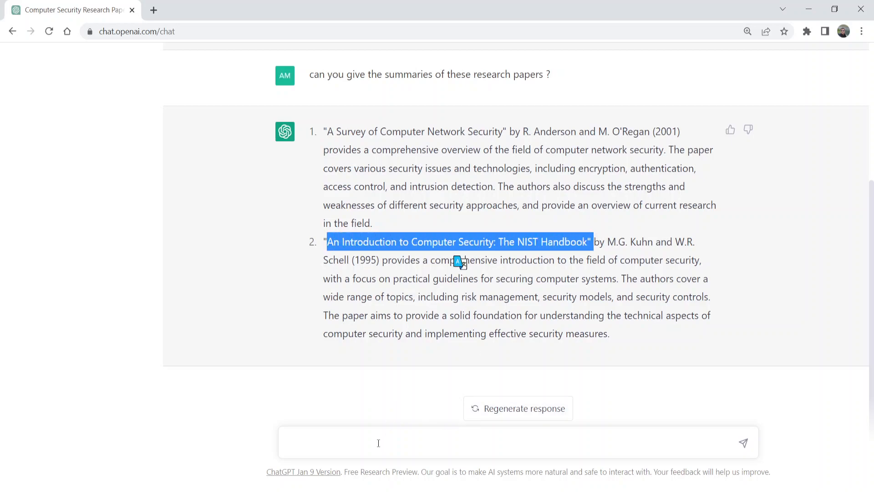
{"action": "left_click", "coordinate": [390, 433]}
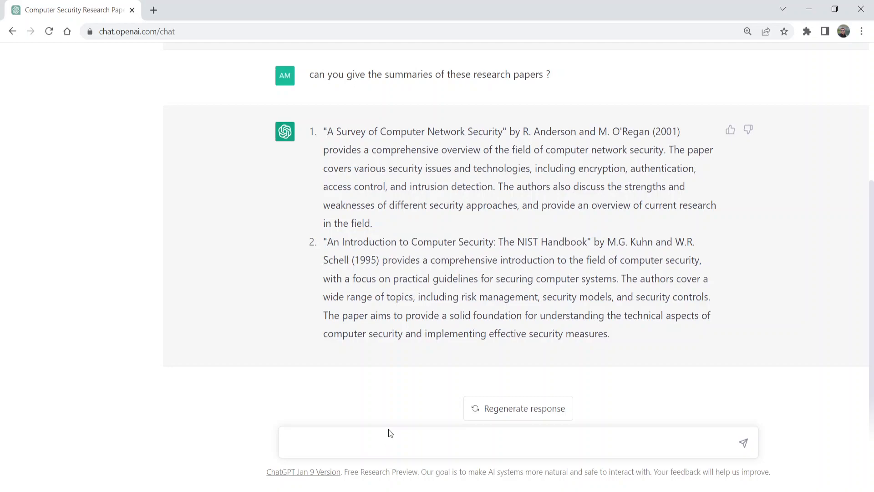
{"action": "left_click", "coordinate": [390, 442]}
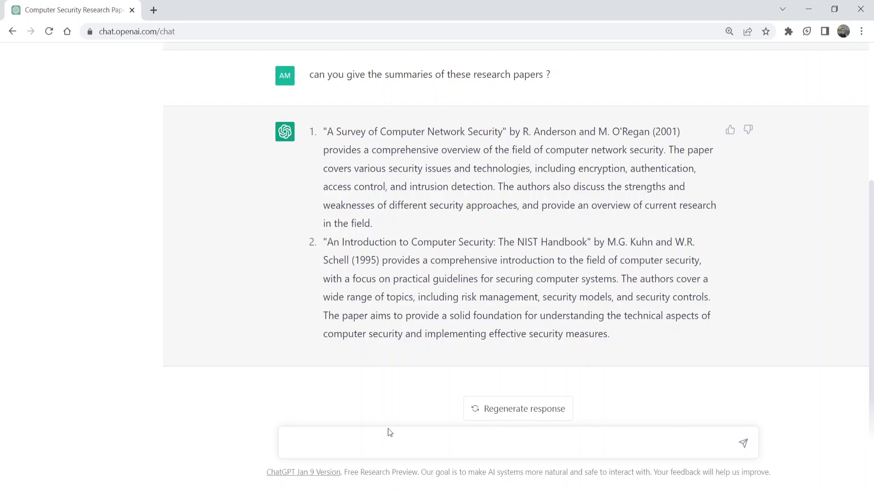
{"action": "type", "text": "Can you give the"}
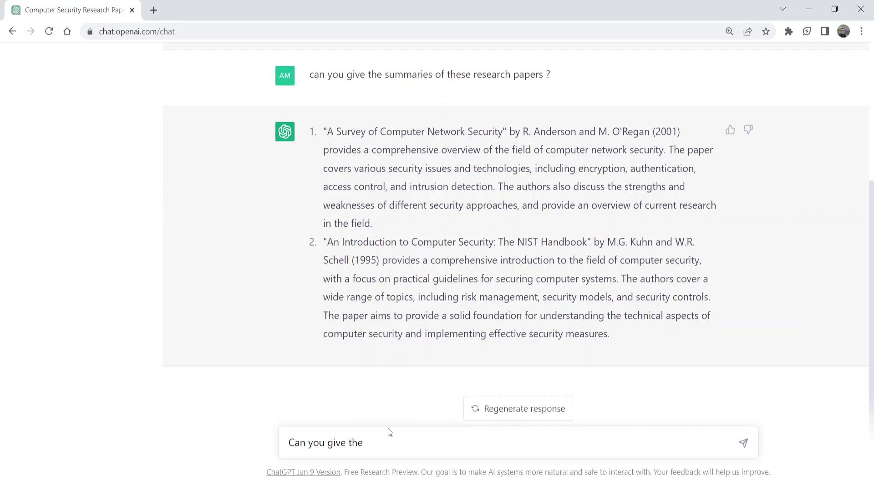
Send 'Can you give the referencing of these in IEEE style ?' to ChatGPT.
{"action": "type", "text": "refern"}
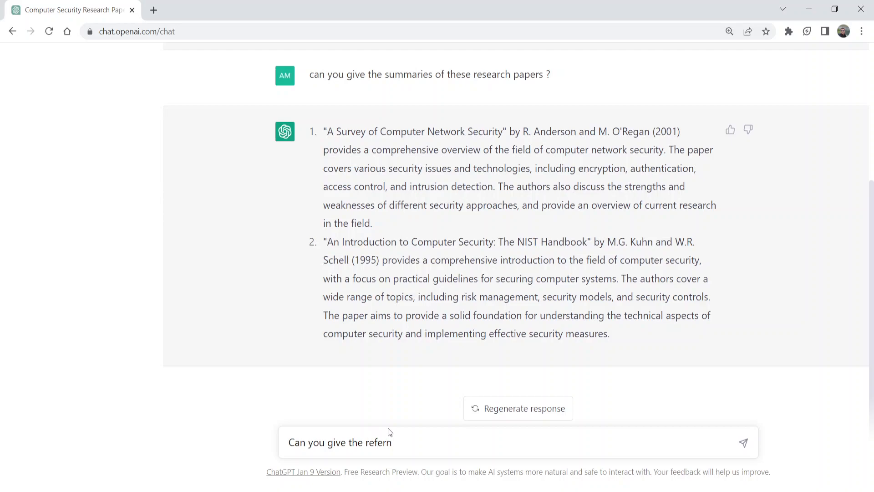
{"action": "type", "text": "encing of"}
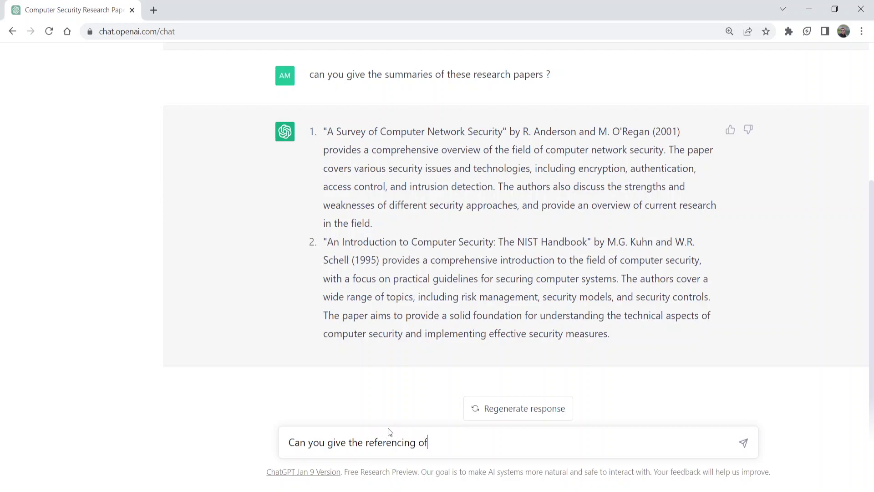
{"action": "type", "text": "these in"}
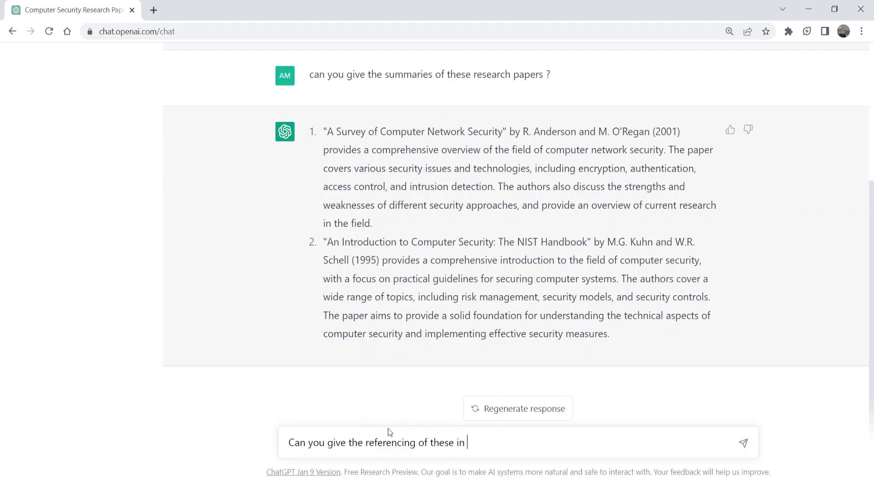
{"action": "type", "text": "IEEE style ?"}
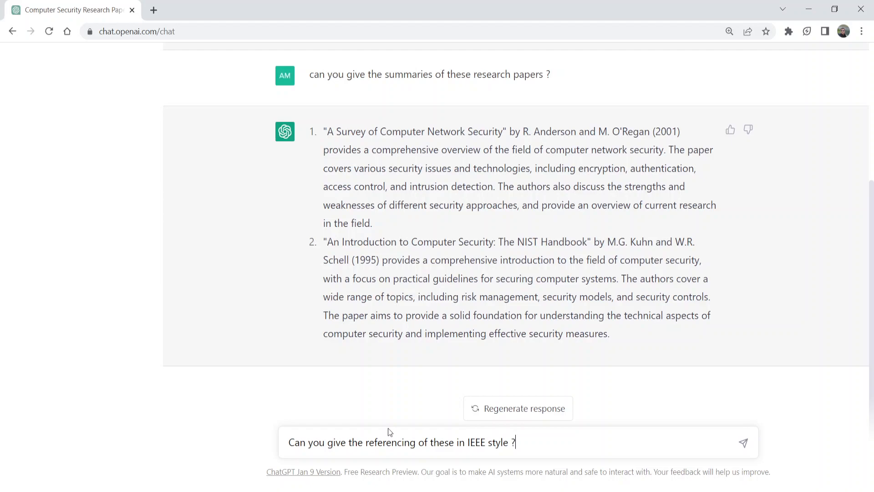
{"action": "left_click", "coordinate": [744, 442]}
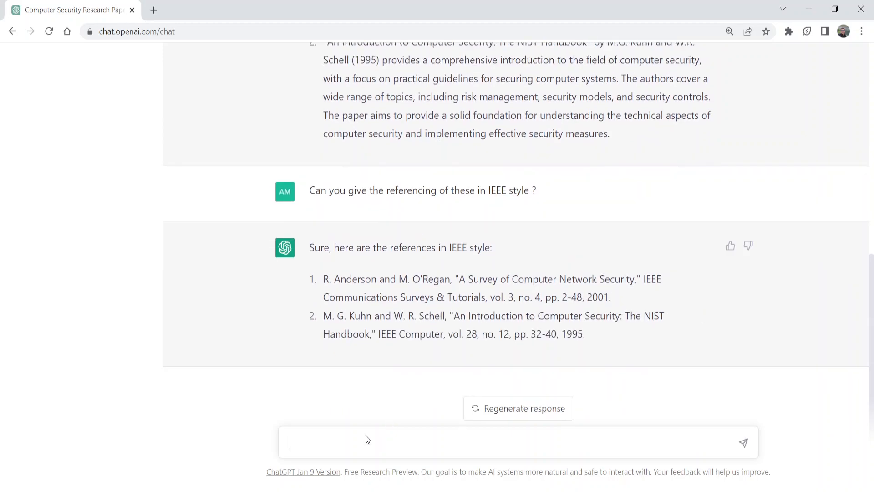
Highlight the IEEE references for the Anderson and O'Regan and Kuhn and Schell papers.
{"action": "left_click_drag", "start_coordinate": [323, 278], "coordinate": [407, 315]}
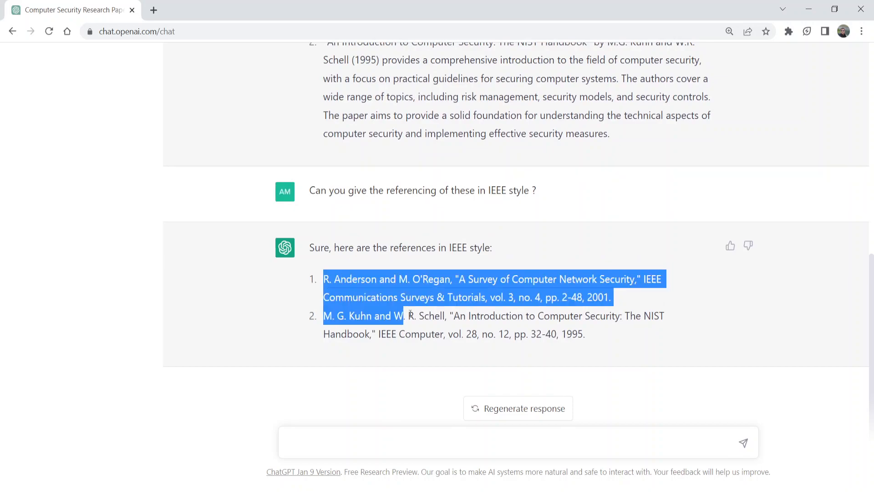
{"action": "left_click_drag", "start_coordinate": [409, 316], "coordinate": [586, 333]}
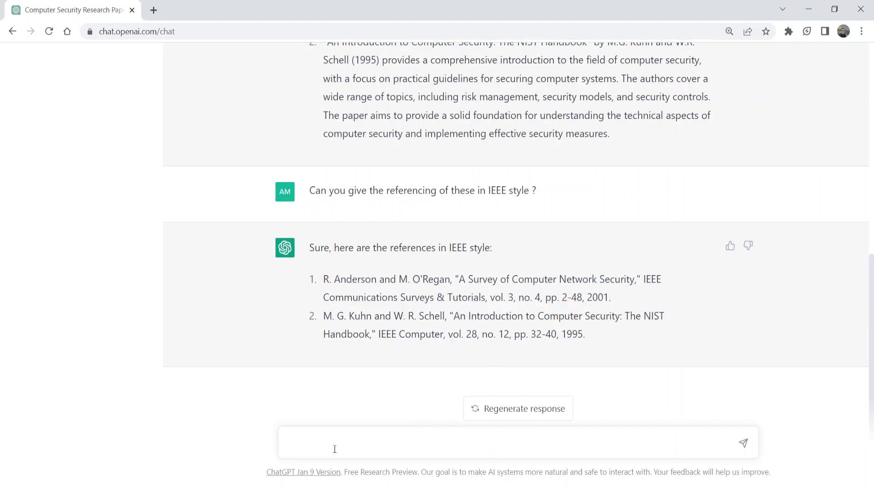
Send 'please give me in text citation of these research papers ?' to ChatGPT.
{"action": "type", "text": "please give me i"}
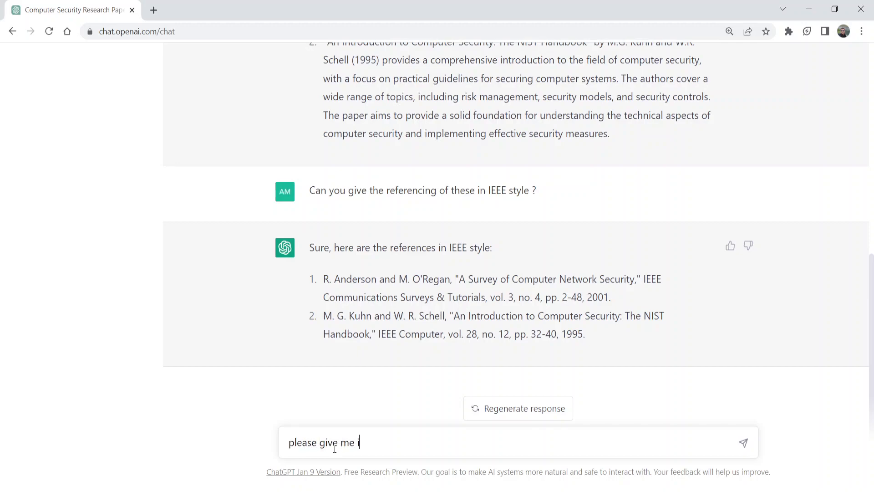
{"action": "type", "text": "n text citation of"}
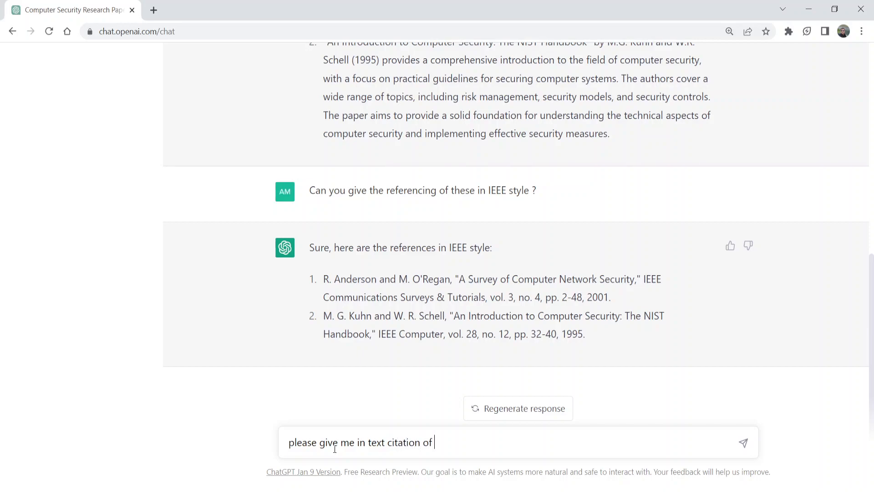
{"action": "type", "text": "t"}
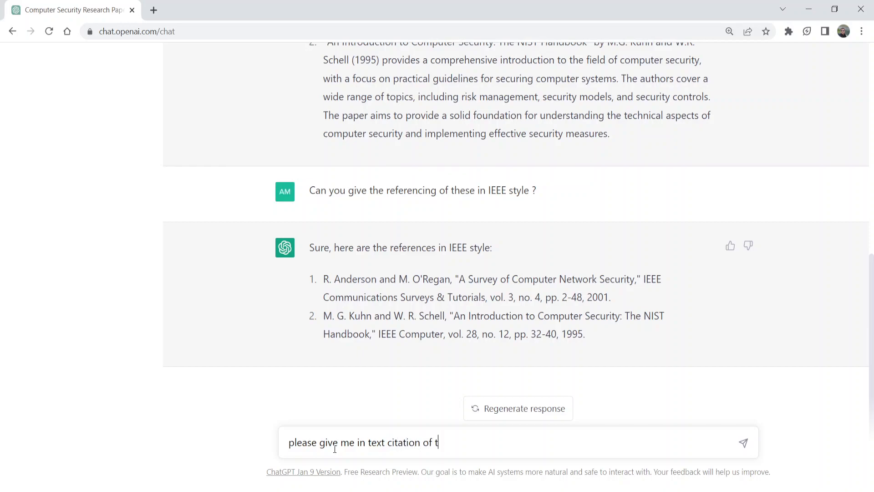
{"action": "type", "text": "hese read"}
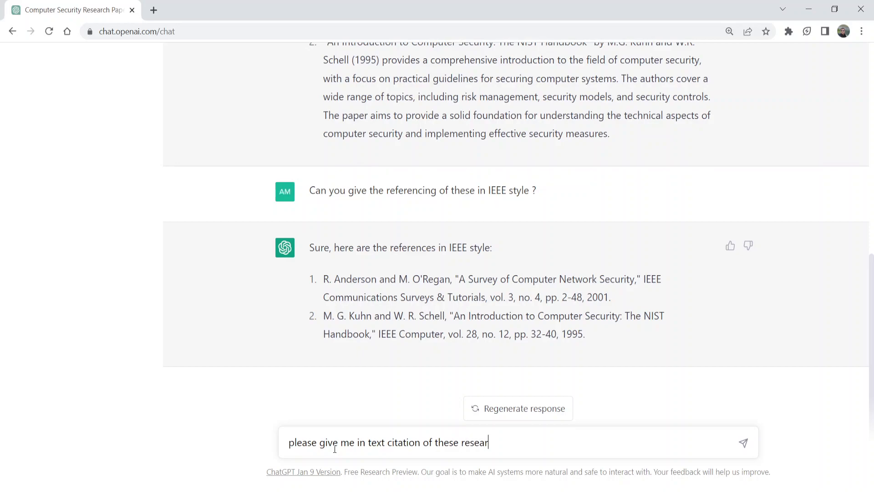
{"action": "type", "text": "ch papers"}
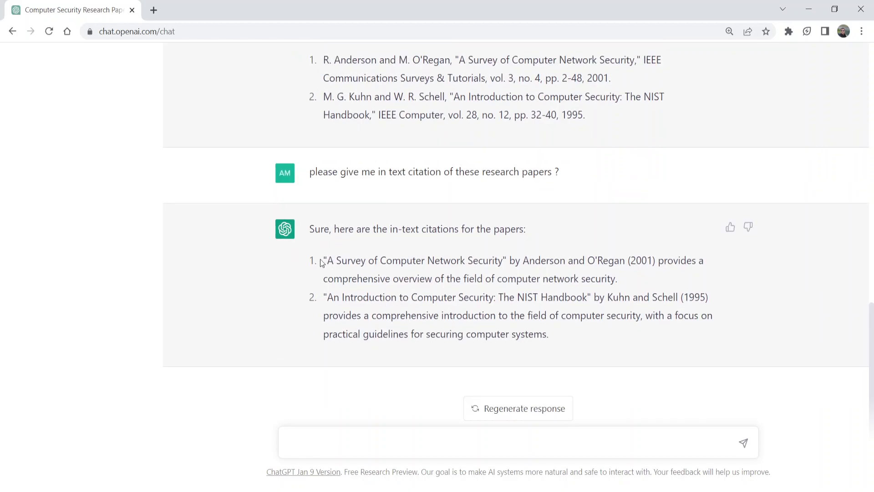
{"action": "left_click_drag", "start_coordinate": [322, 260], "coordinate": [549, 333]}
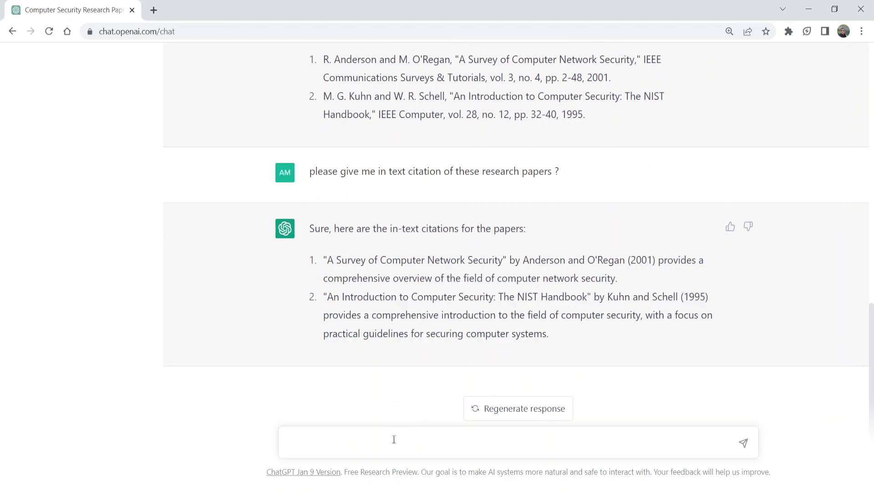
Send 'can you give me there referencing in APA style with in text citation ?'.
{"action": "left_click", "coordinate": [394, 439]}
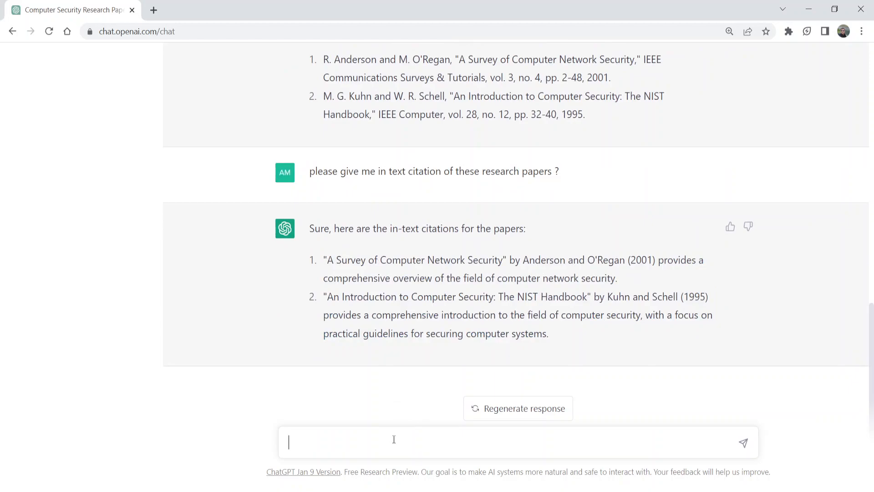
{"action": "type", "text": "can you give"}
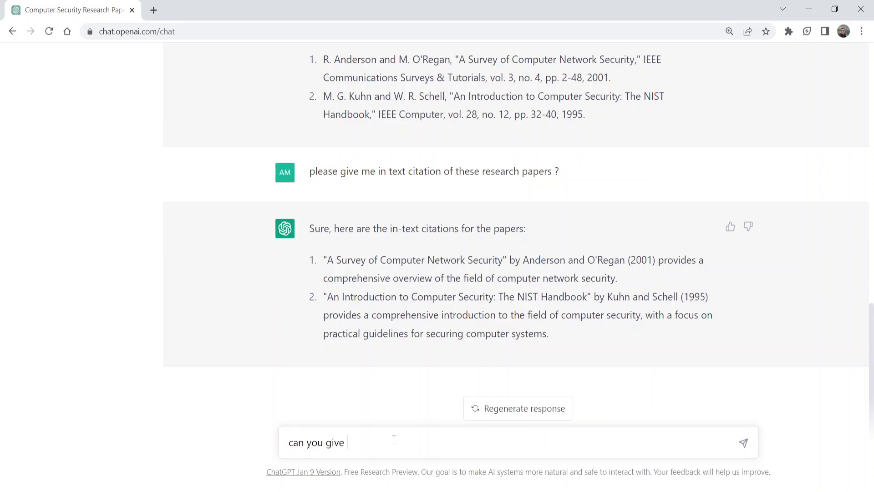
{"action": "type", "text": "me there"}
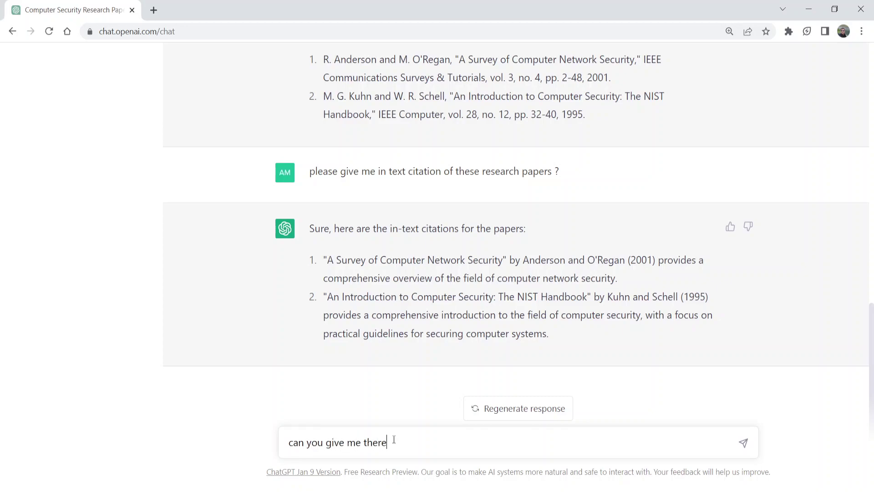
{"action": "type", "text": "referencing in"}
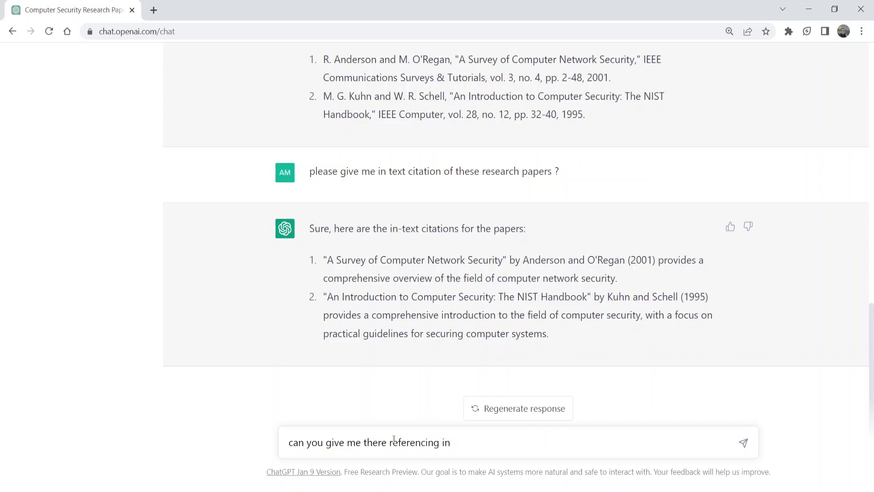
{"action": "type", "text": "APA style with in text"}
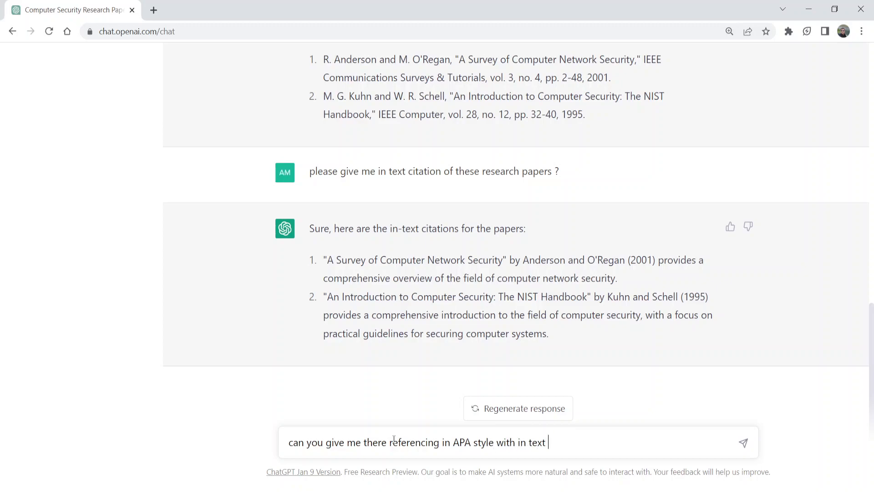
{"action": "type", "text": "ci"}
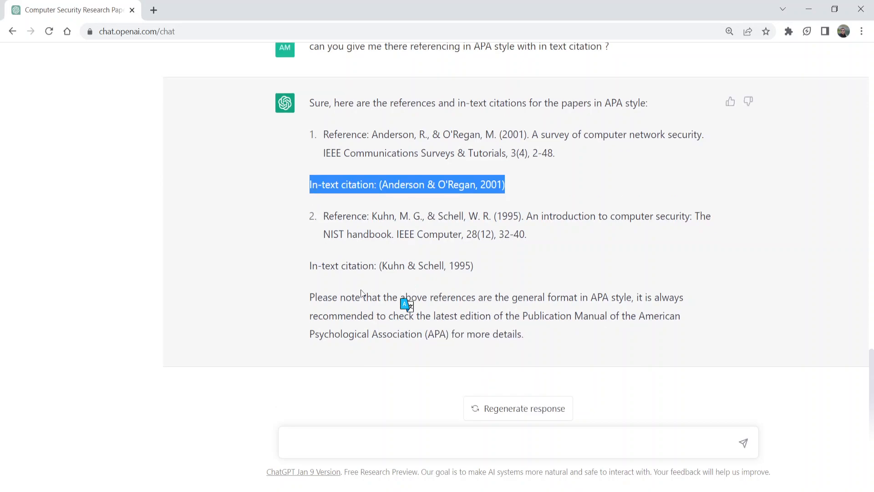
Read the APA reply, highlighting the first APA reference, then return to the message box.
{"action": "left_click", "coordinate": [325, 134]}
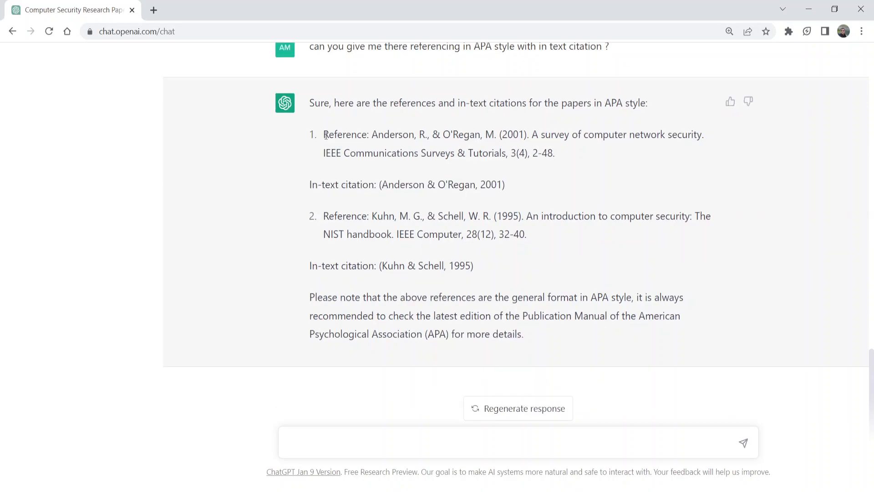
{"action": "left_click_drag", "start_coordinate": [322, 135], "coordinate": [555, 153]}
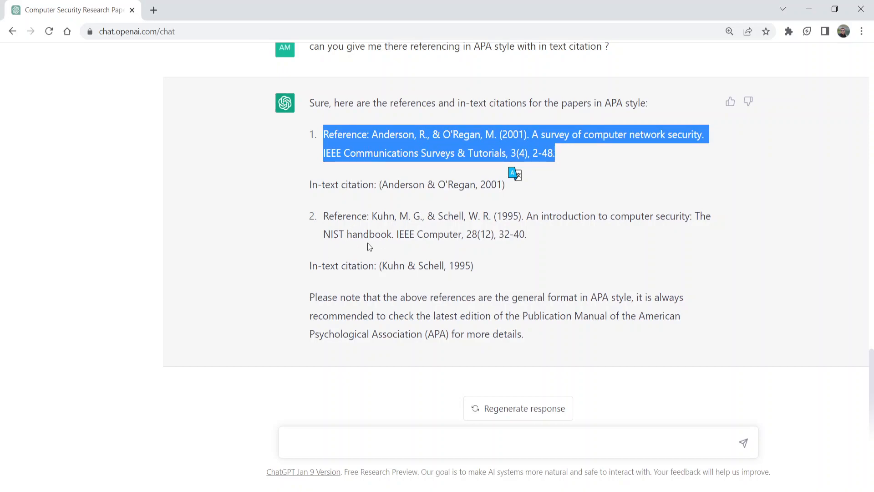
{"action": "left_click", "coordinate": [444, 439]}
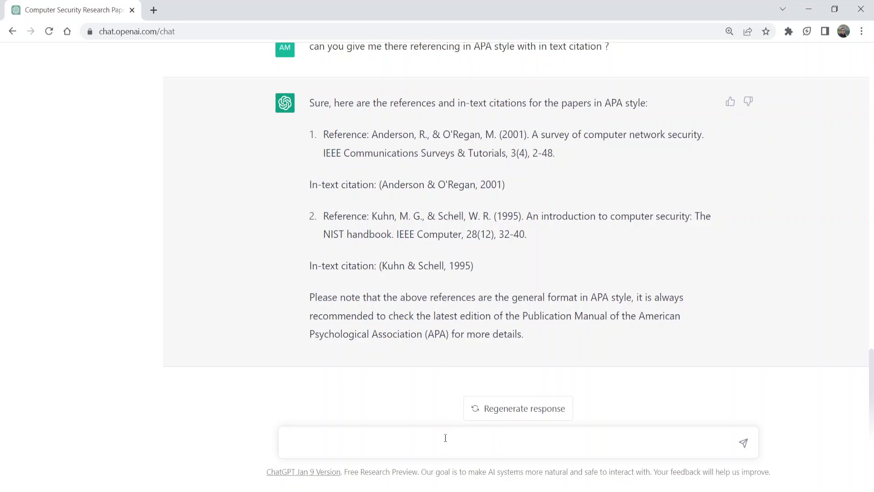
{"action": "left_click", "coordinate": [445, 453]}
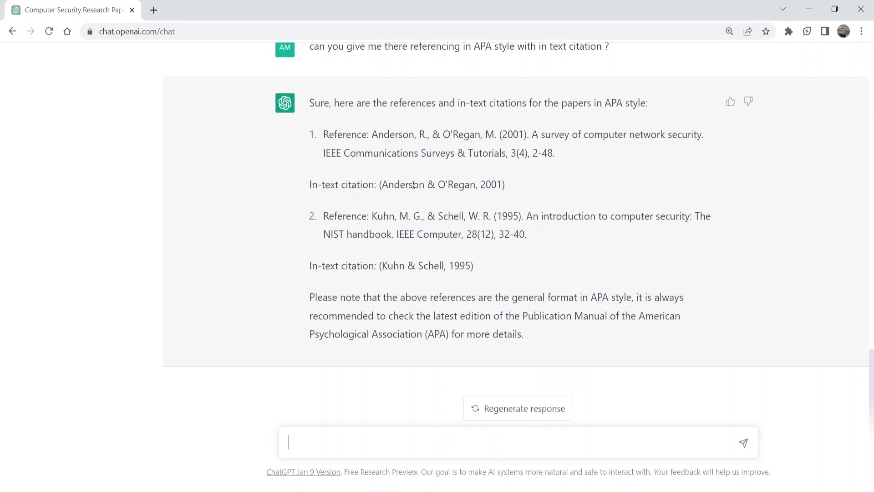
{"action": "scroll", "scroll_direction": "up", "scroll_amount": 3}
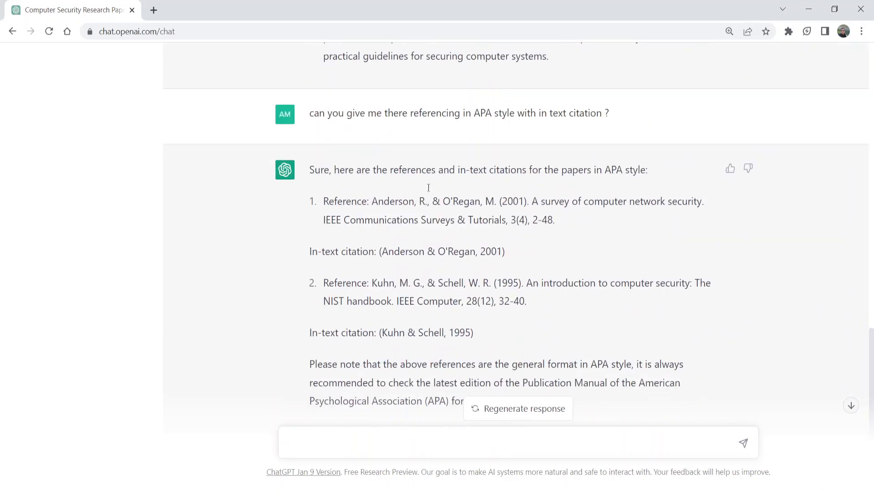
{"action": "mouse_move", "coordinate": [462, 270]}
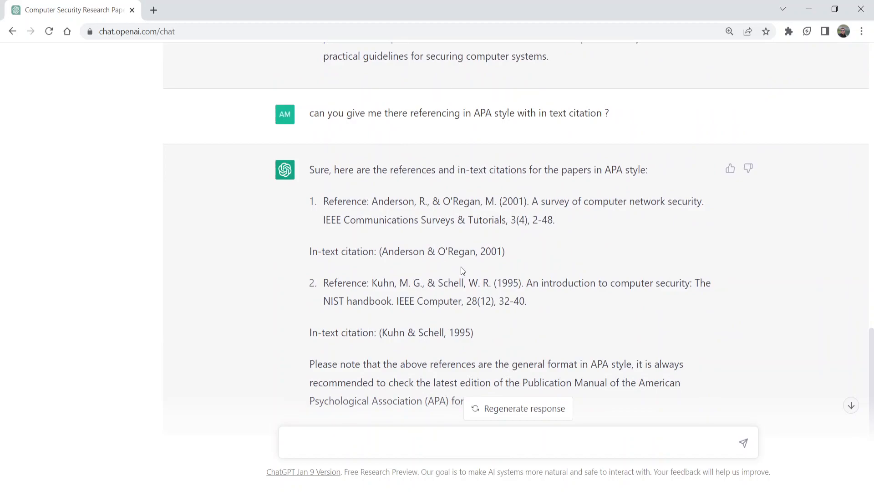
{"action": "mouse_move", "coordinate": [491, 279]}
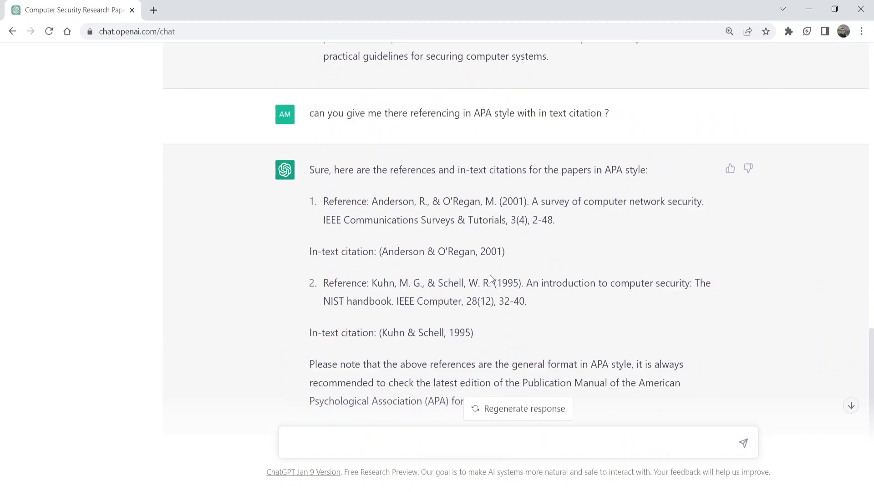